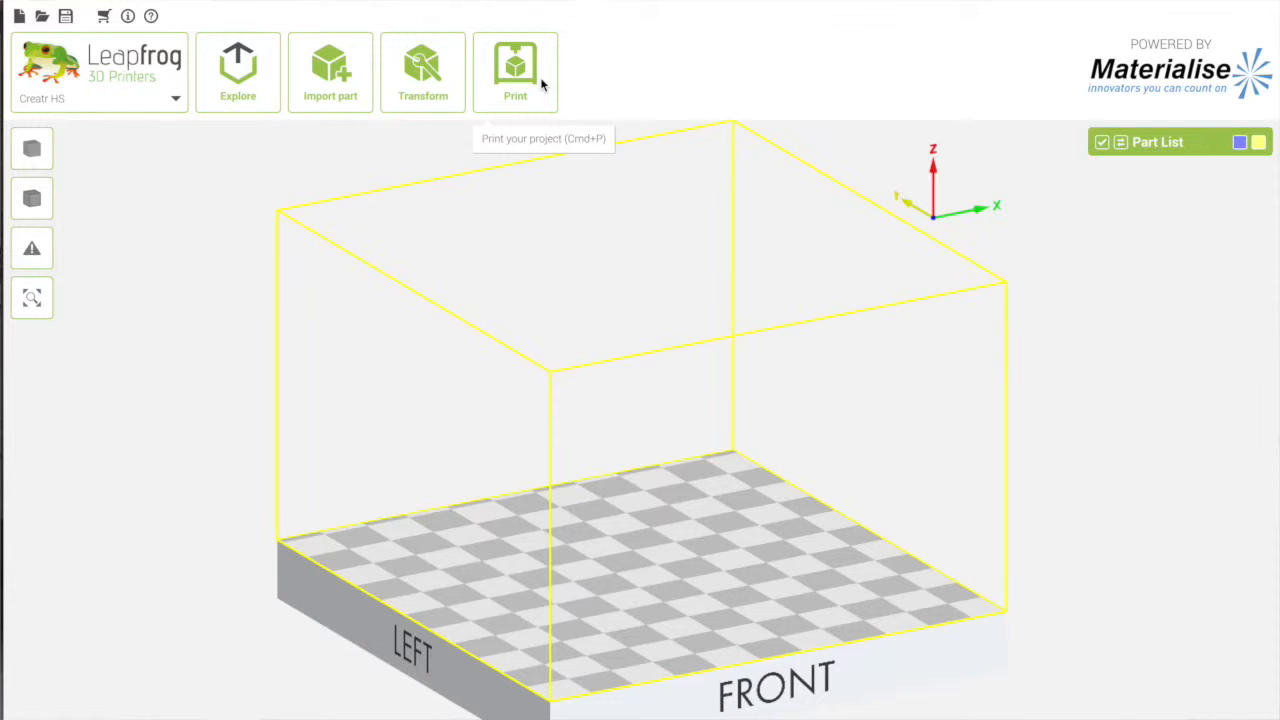
- Open the Print panel showing the Send to printer settings
{"action": "left_click", "coordinate": [515, 71]}
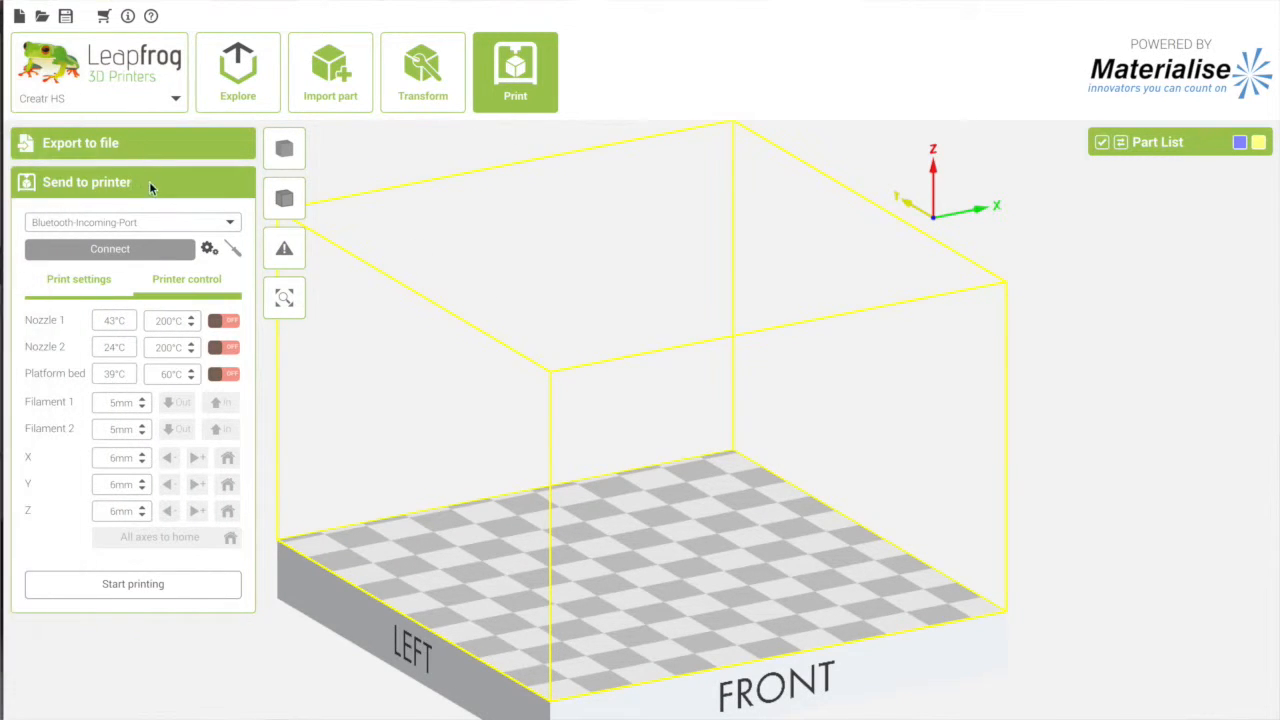
{"action": "mouse_move", "coordinate": [90, 298]}
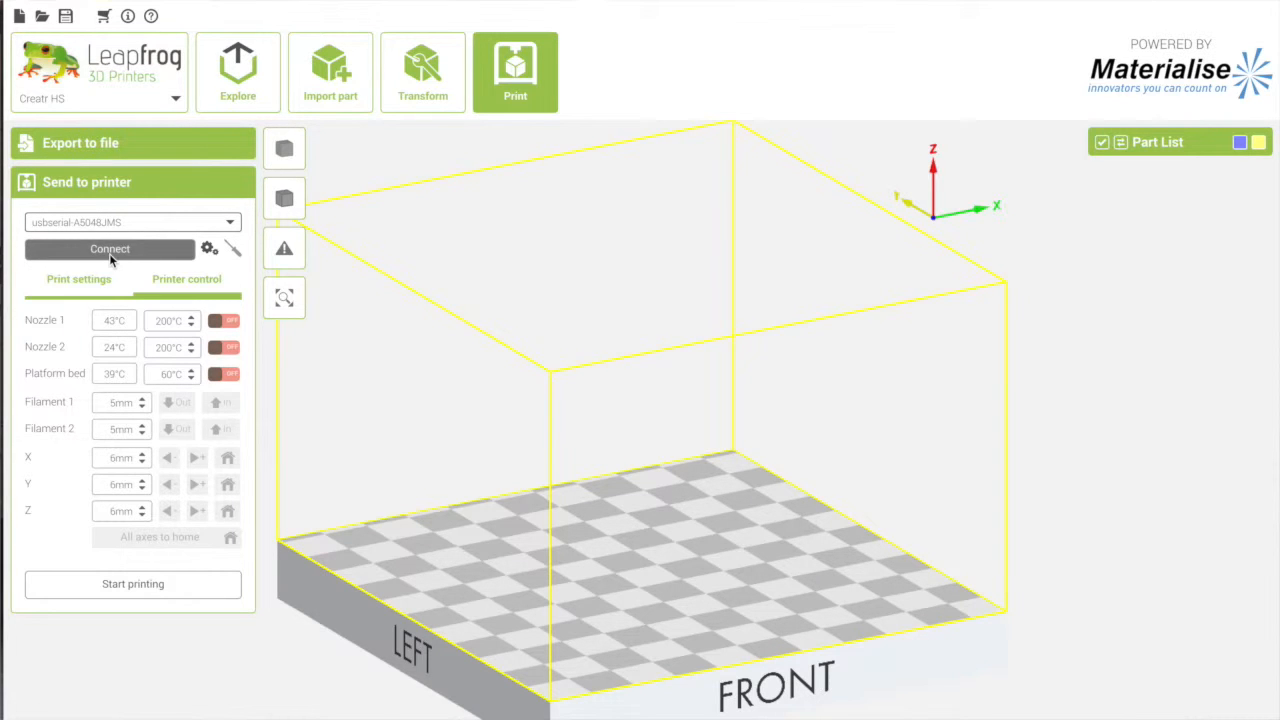
- Connect to the printer on USB port usbserial-A5048JMS
{"action": "left_click", "coordinate": [109, 248]}
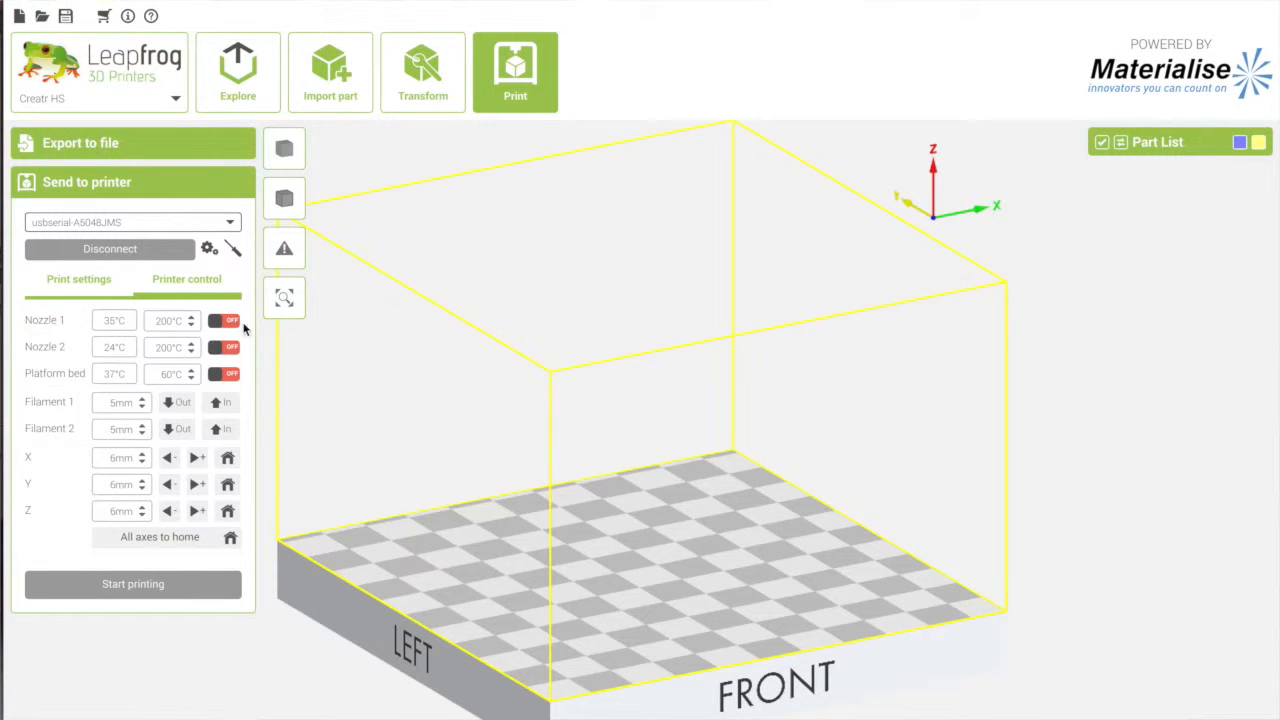
- Turn on Nozzle 1, Nozzle 2 and the platform bed, setting Nozzle 1 to 250°C
{"action": "left_click", "coordinate": [225, 320]}
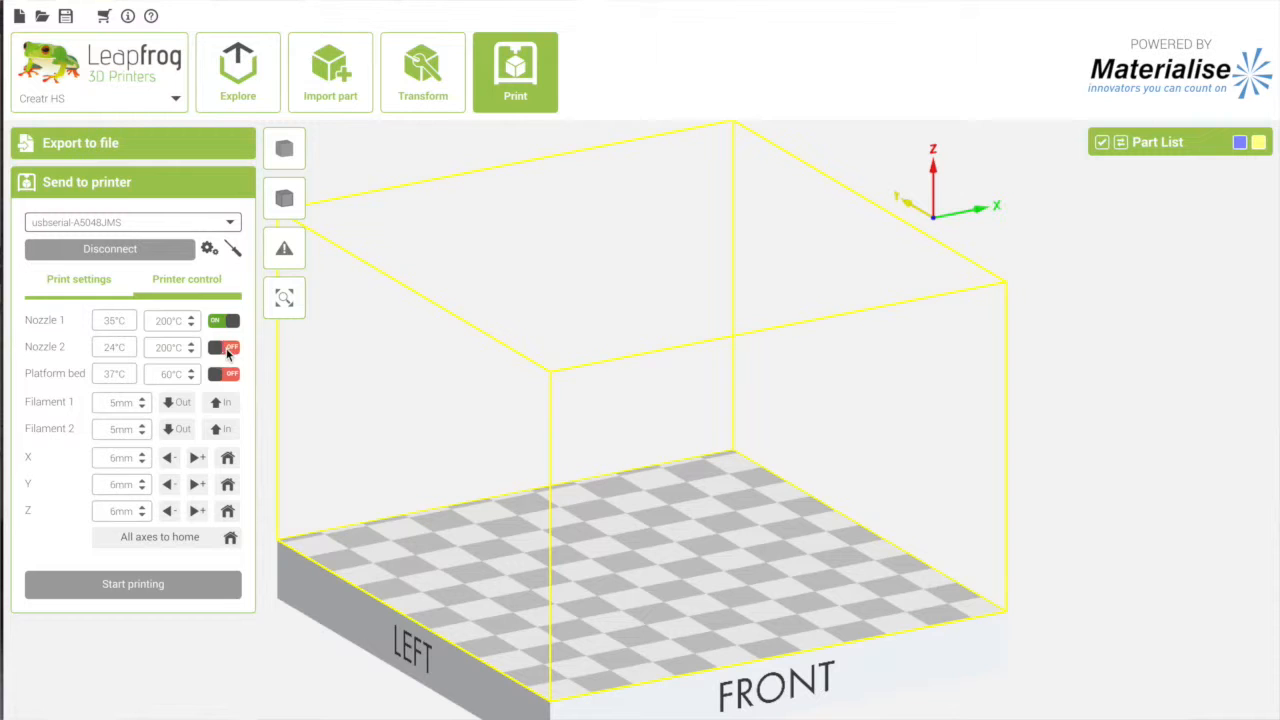
{"action": "left_click", "coordinate": [224, 347]}
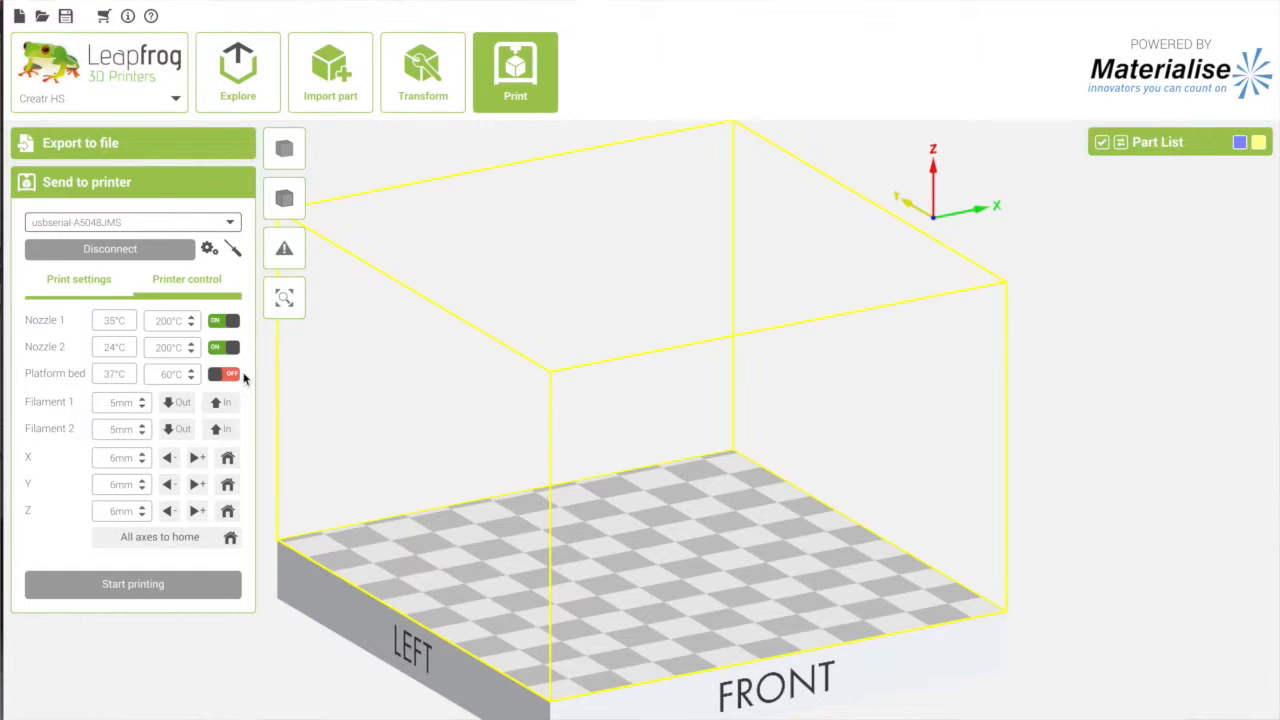
{"action": "left_click", "coordinate": [230, 373]}
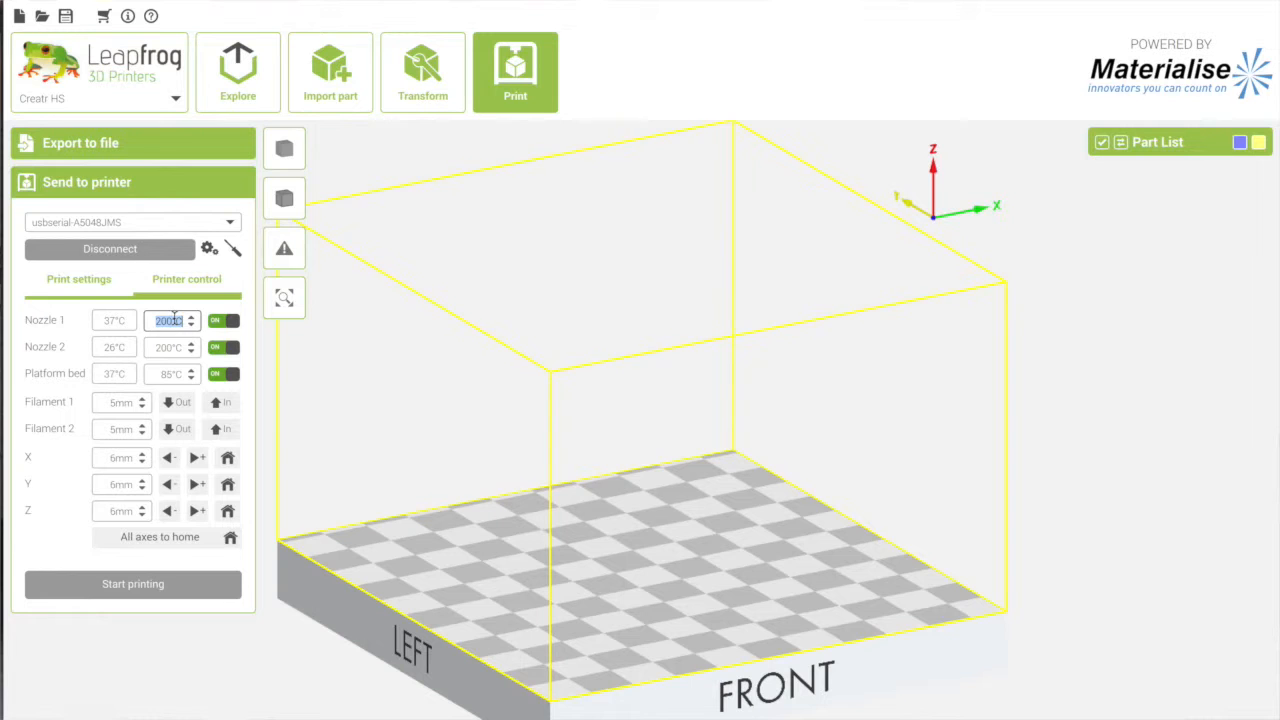
{"action": "type", "text": "250"}
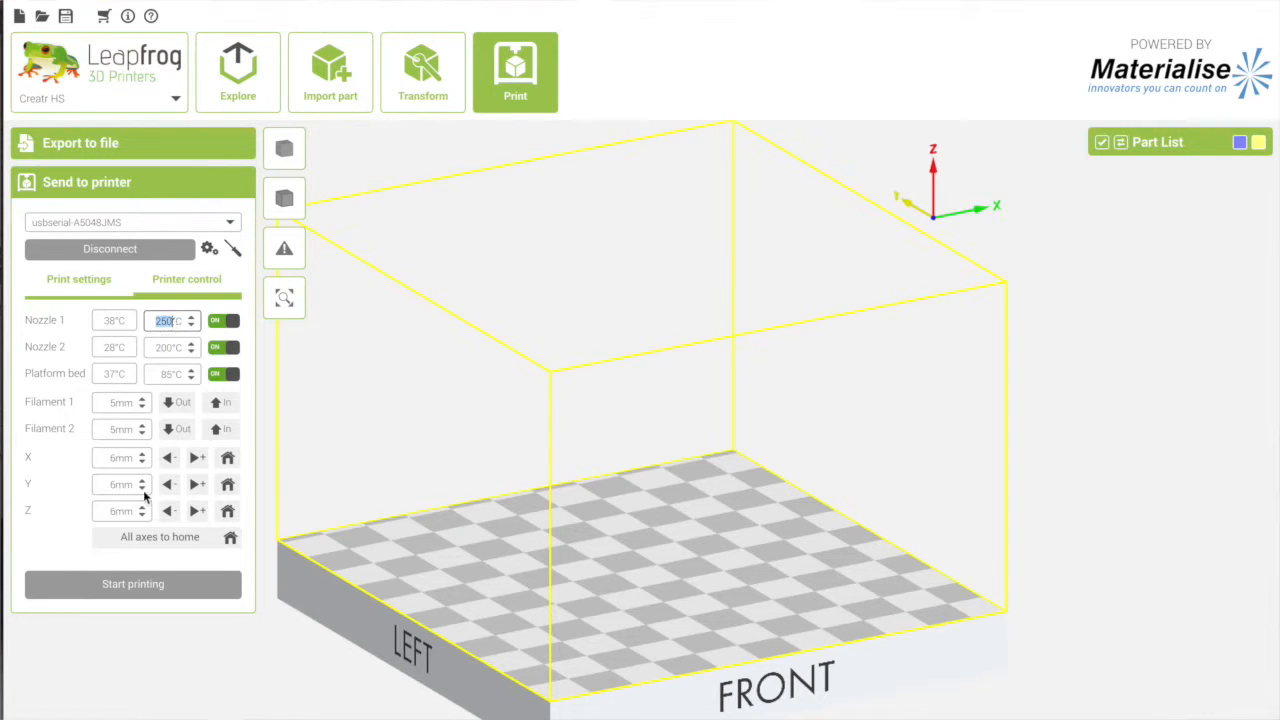